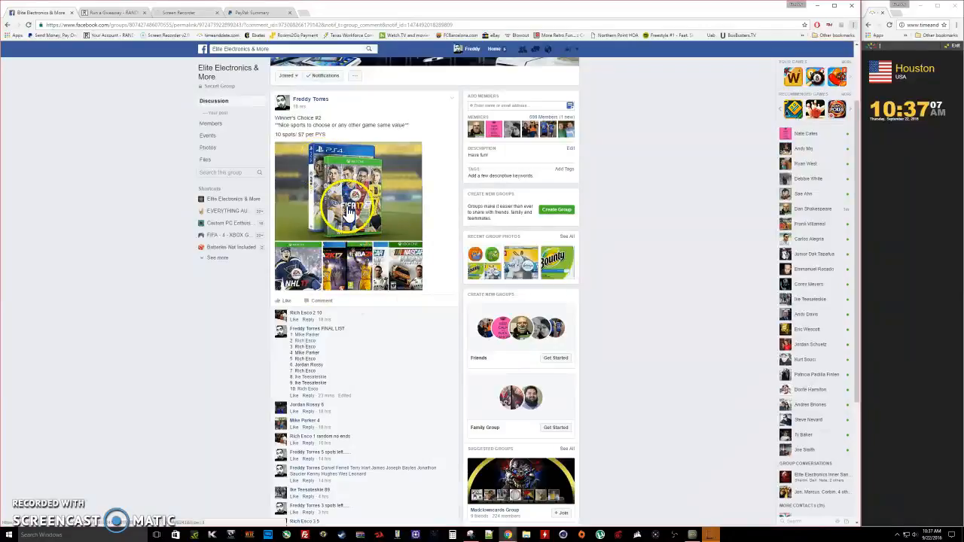
Step: Copy the FINAL LIST from the Facebook comment and paste it into the giveaway entries box
scroll(down, 3)
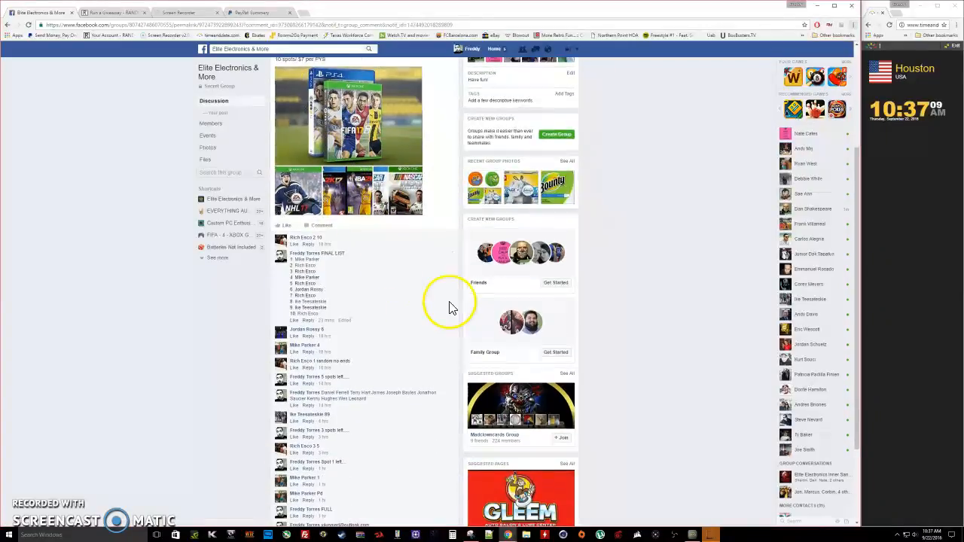
scroll(down, 3)
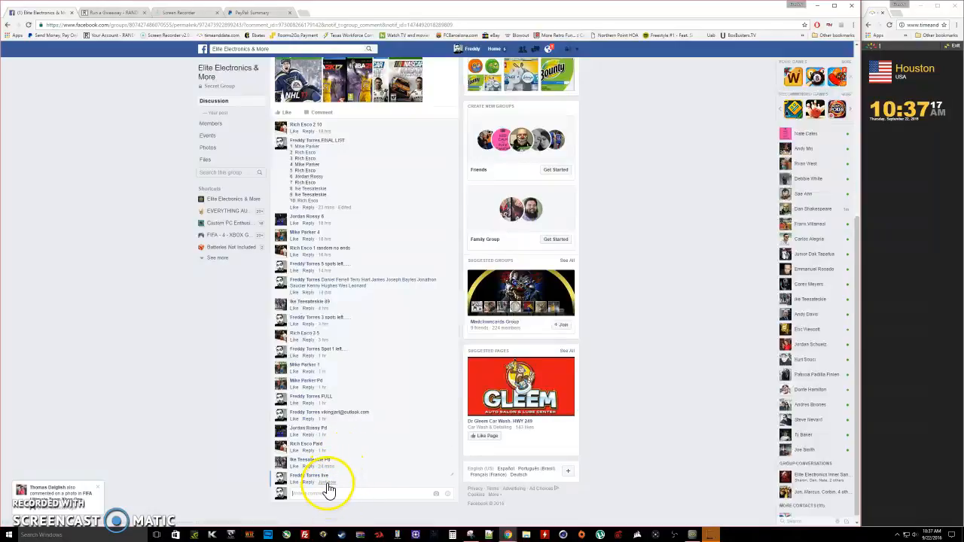
mouse_move(325, 482)
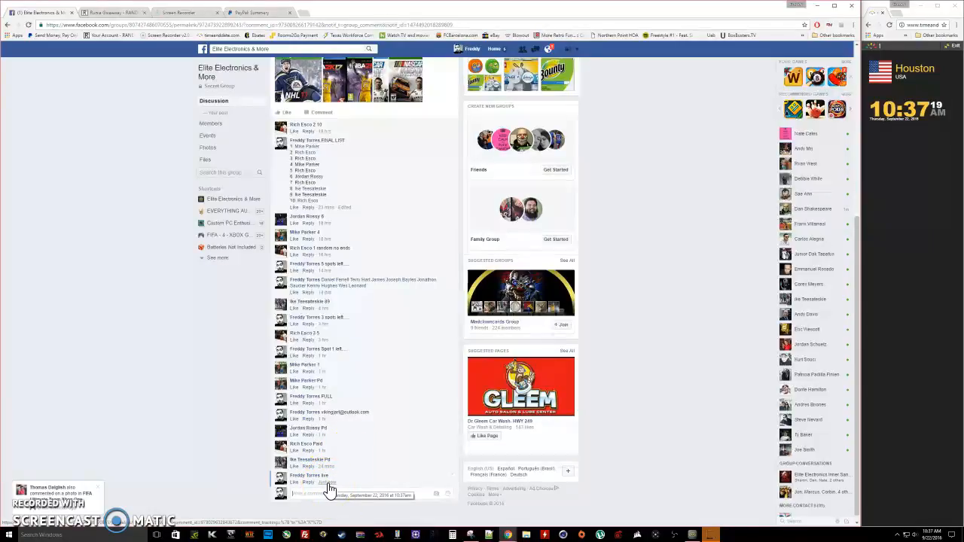
click(109, 12)
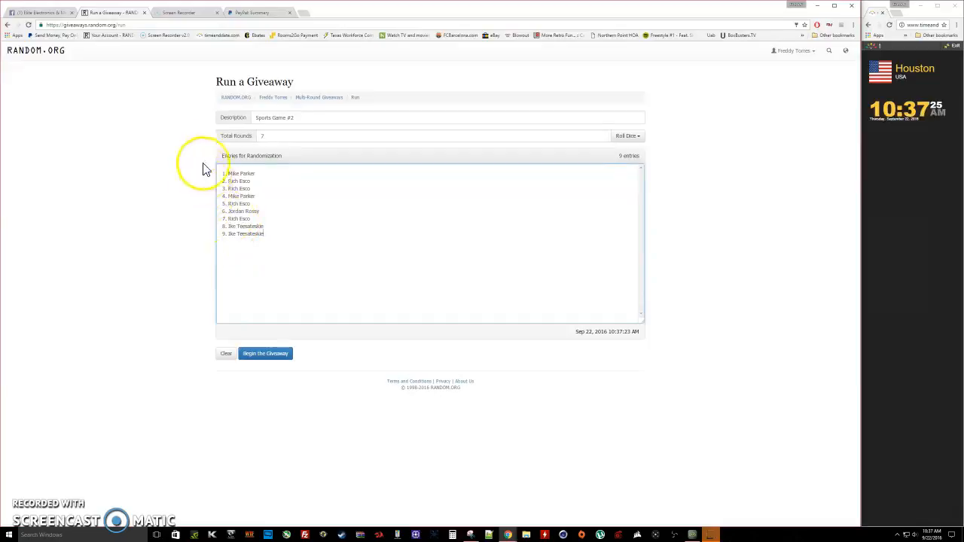
click(108, 12)
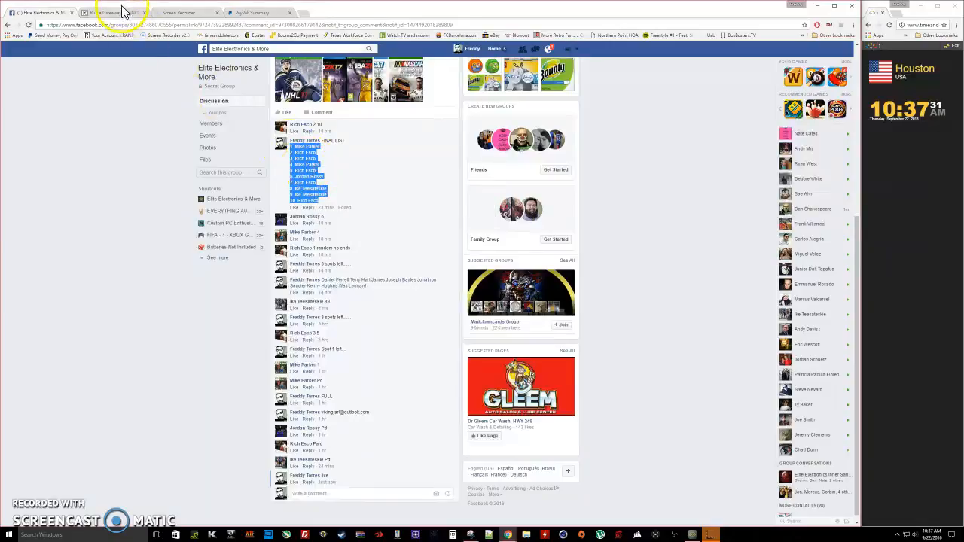
click(109, 12)
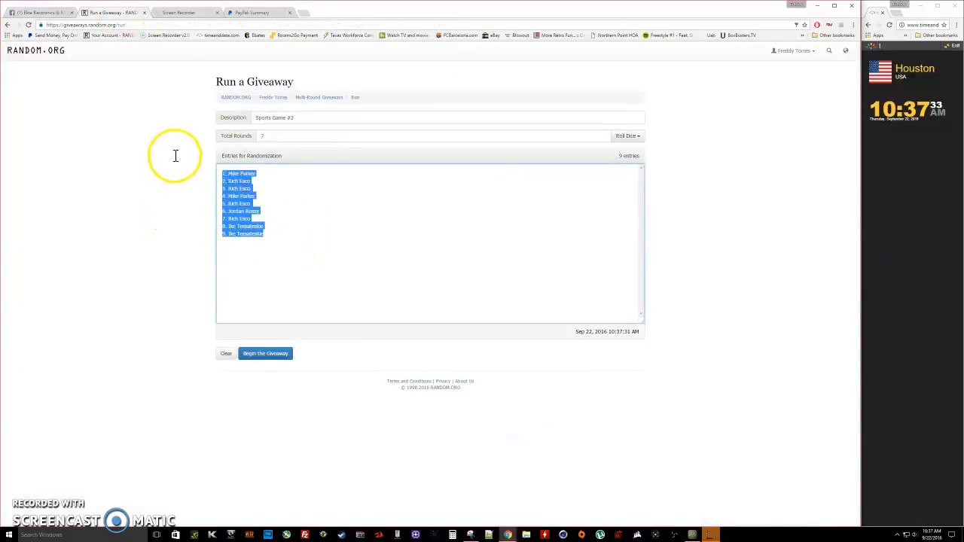
click(226, 353)
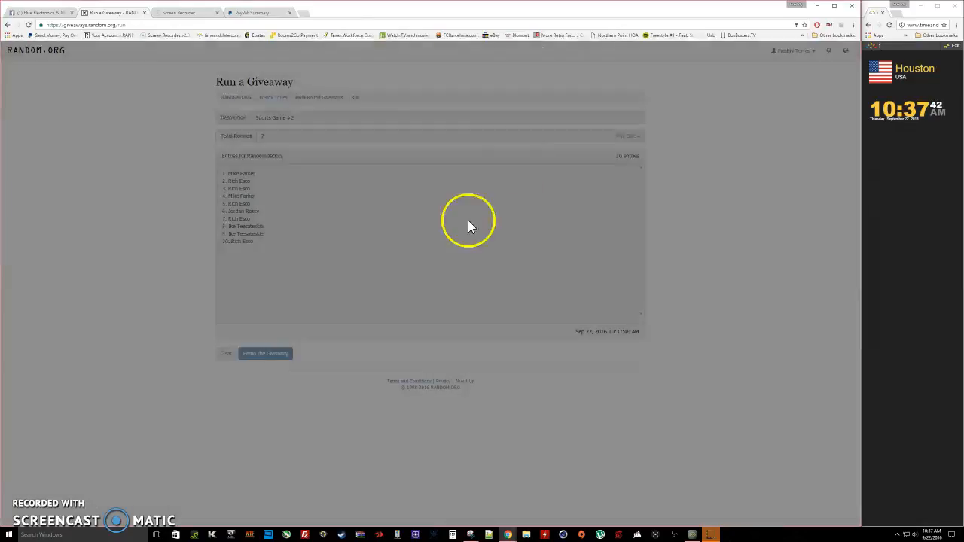
Step: Begin the giveaway with the ten entries and advance through Next Round to Round #7
click(266, 353)
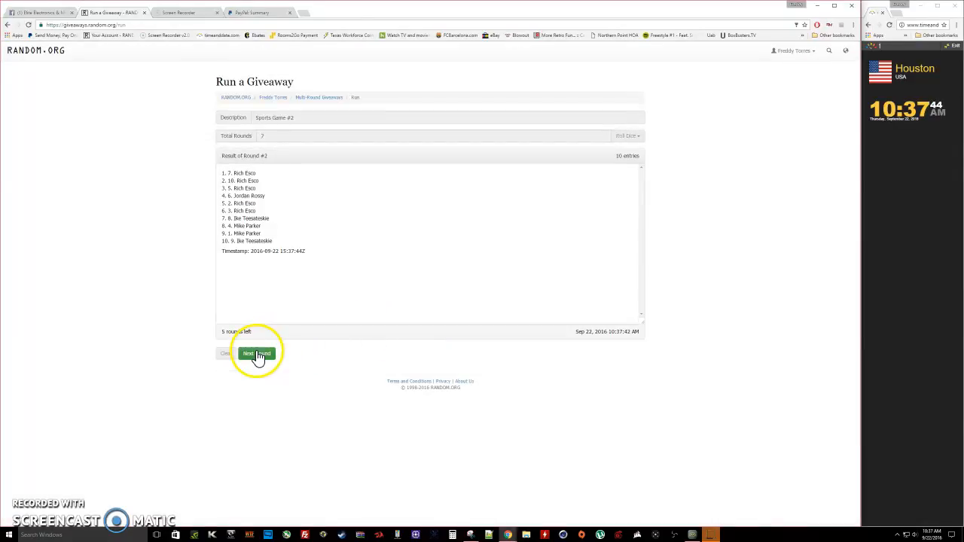
click(256, 353)
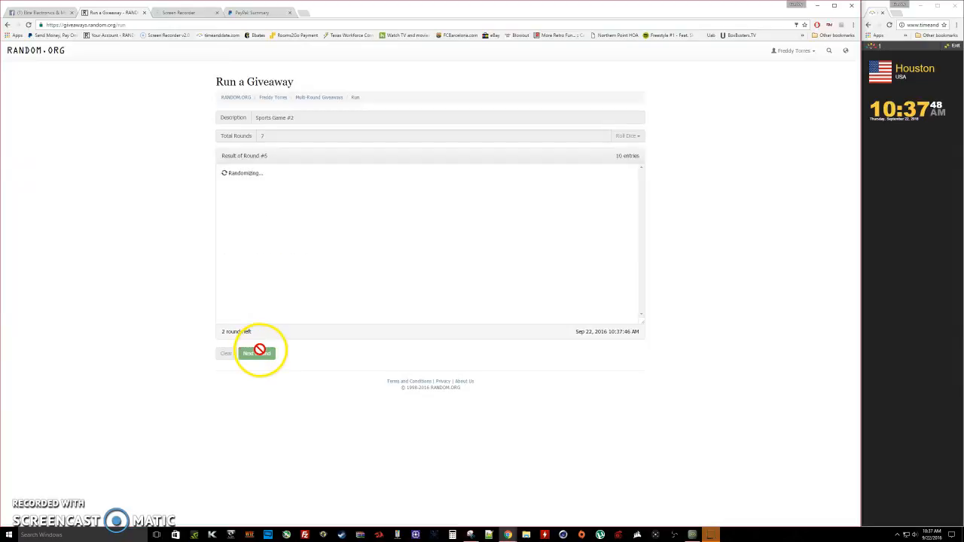
click(256, 352)
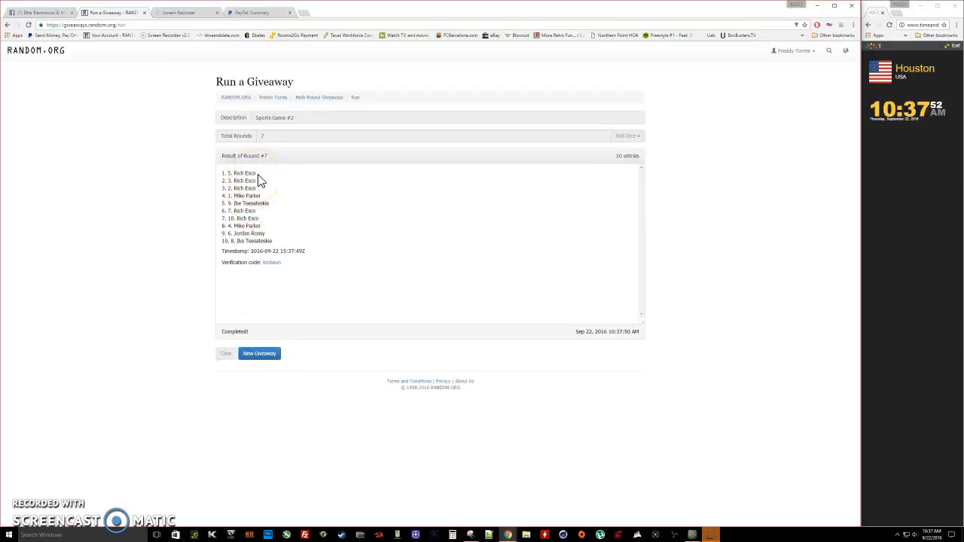
click(238, 173)
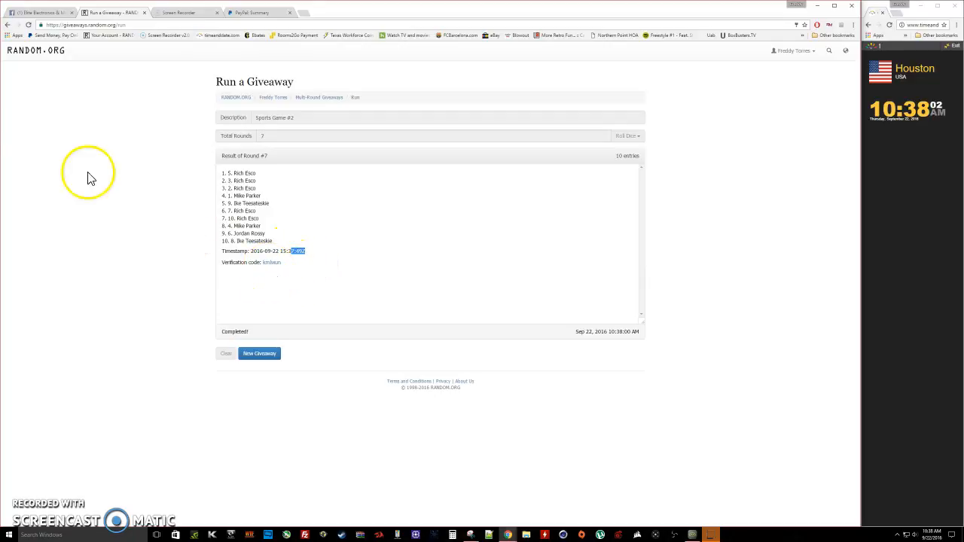
Step: Post a Facebook comment announcing the winner with the Round #7 timestamp
click(42, 12)
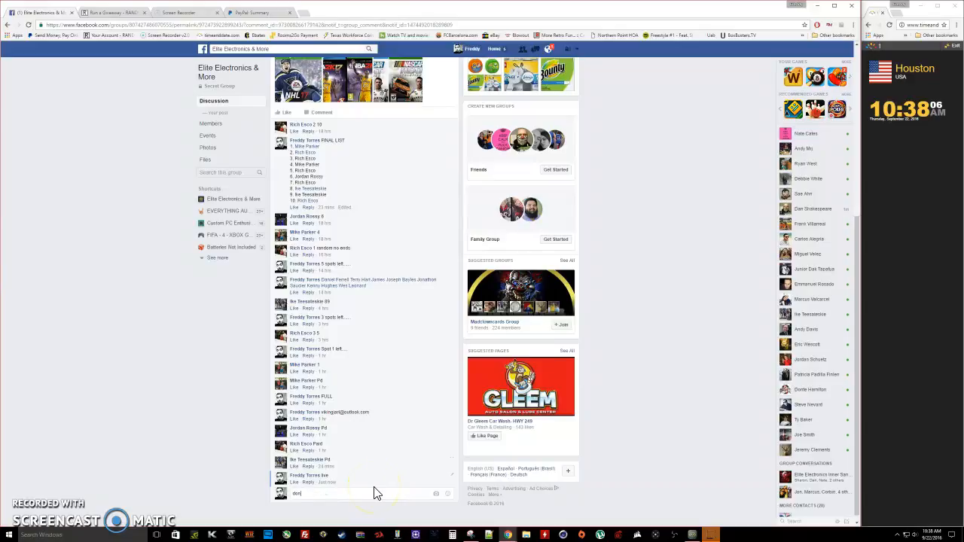
key(enter)
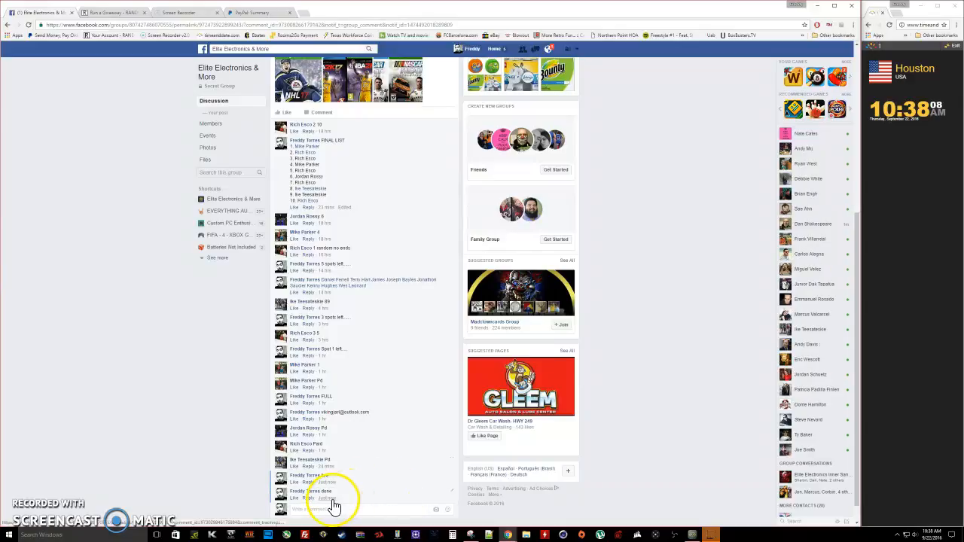